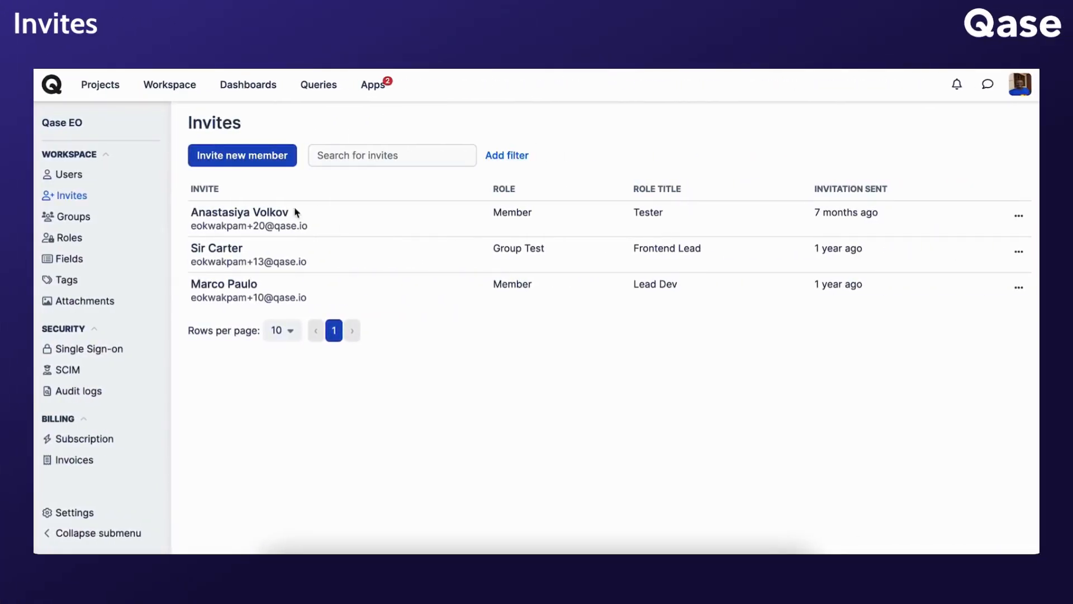
mouse_move(259, 224)
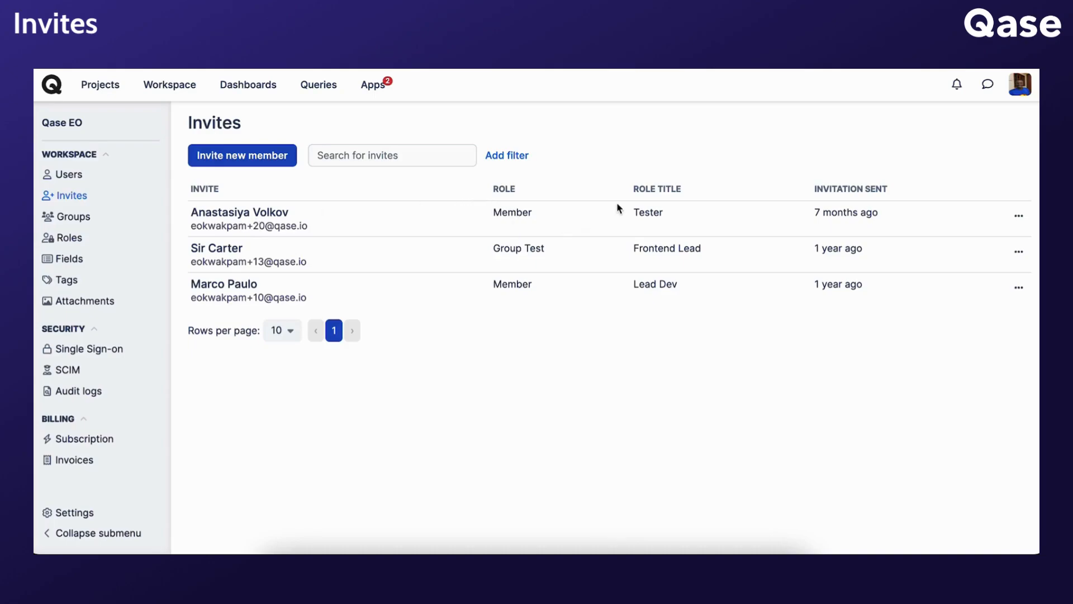
mouse_move(485, 164)
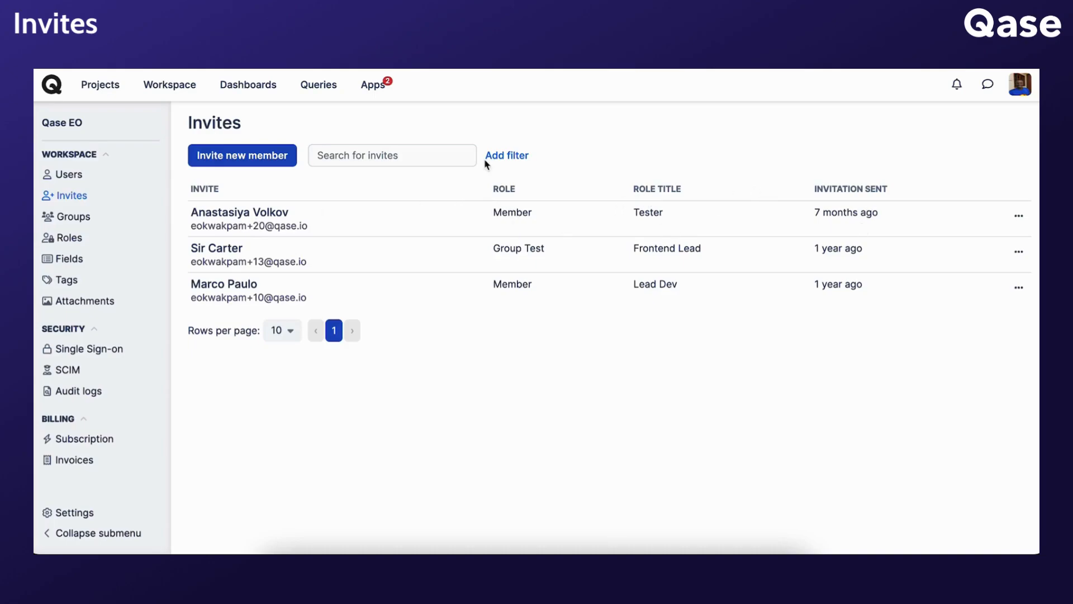
click(242, 156)
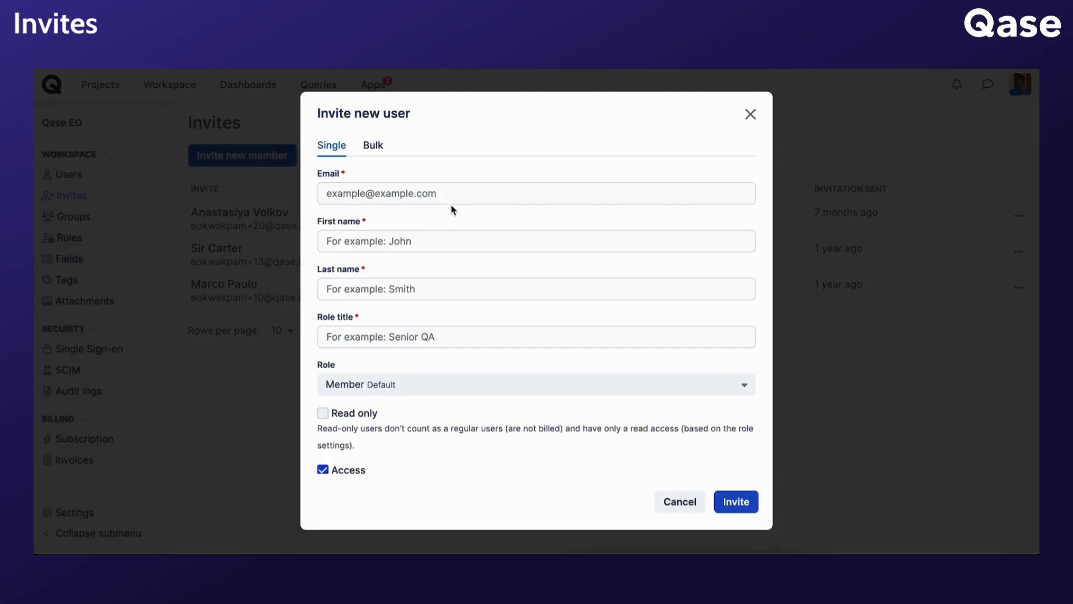
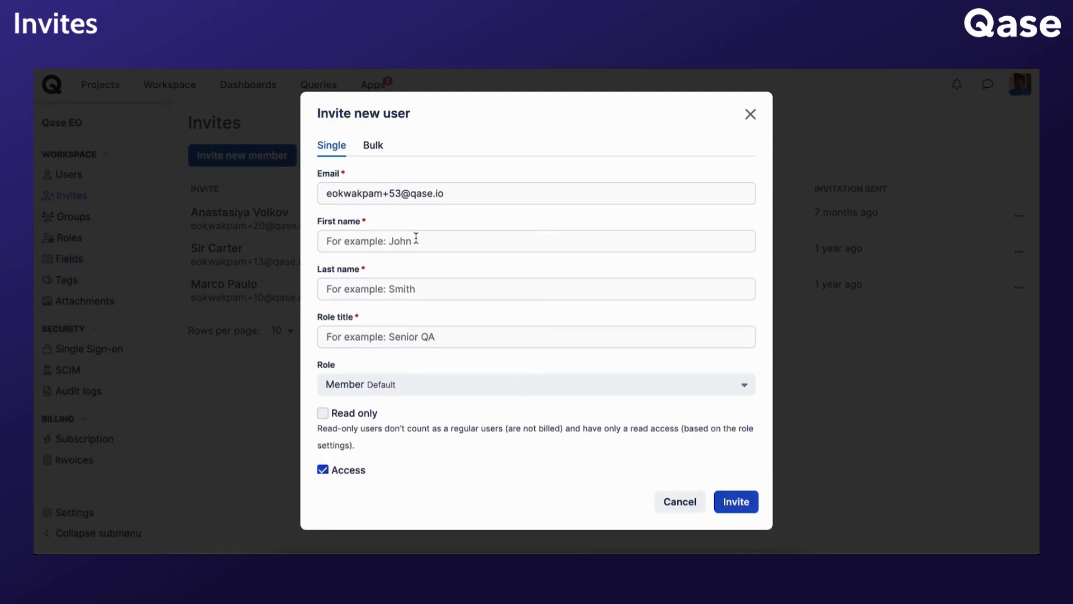
text(Ilya)
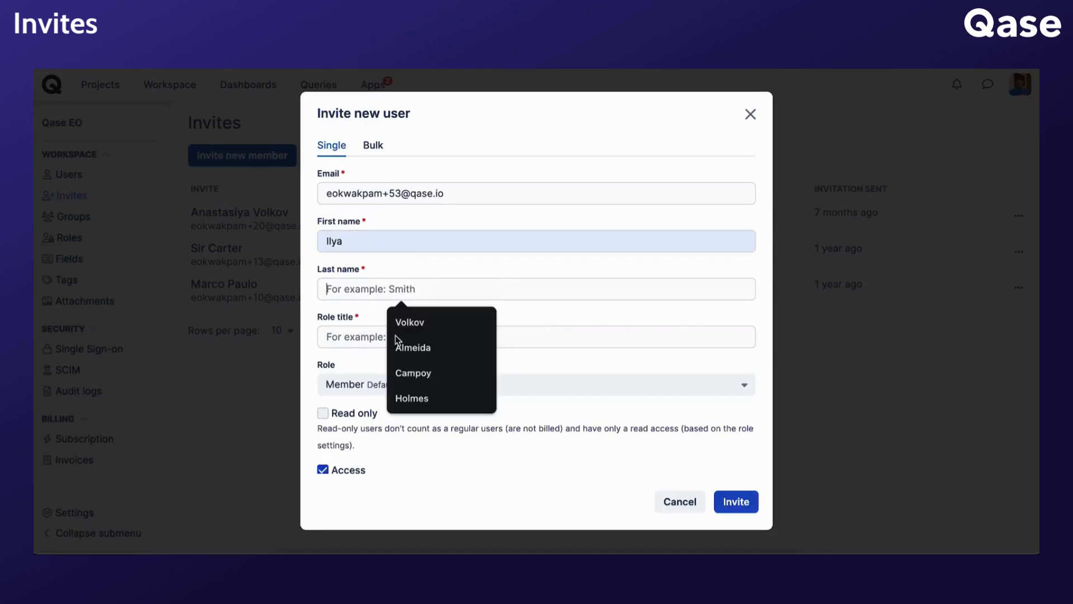
click(413, 372)
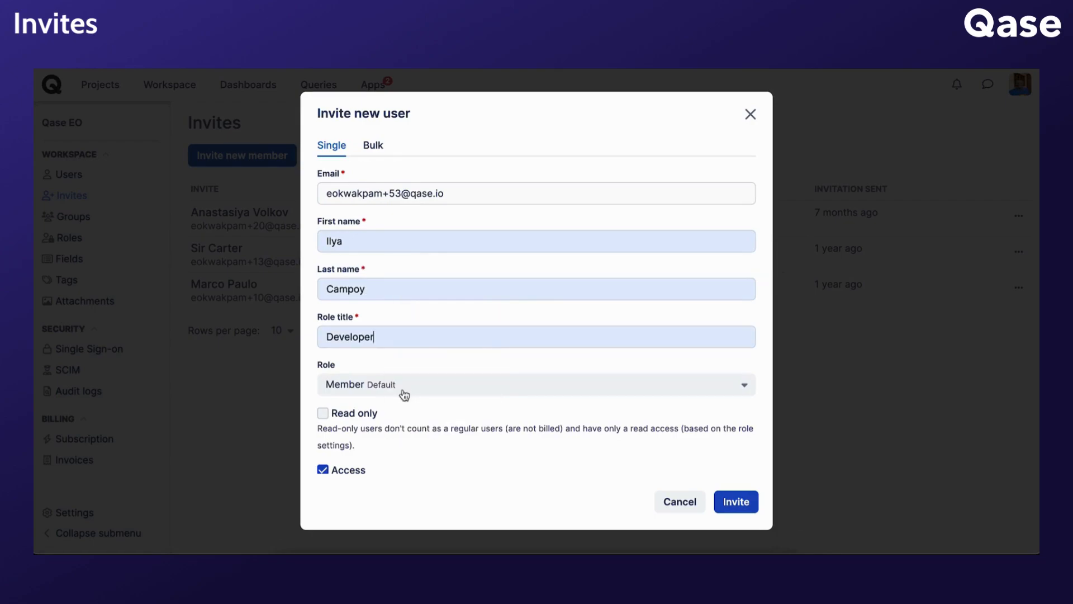
mouse_move(333, 421)
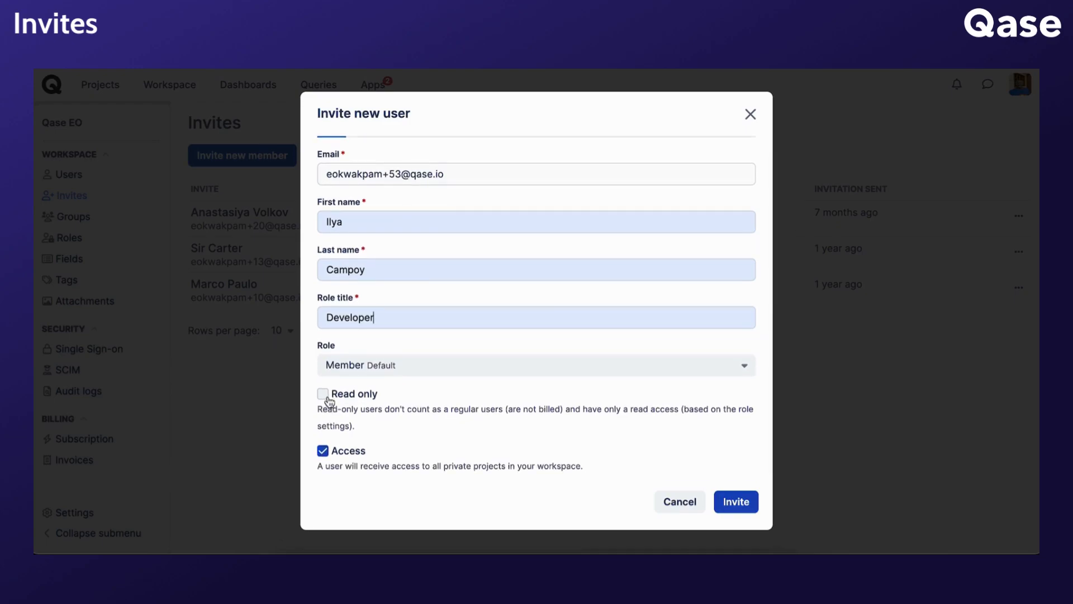
click(322, 394)
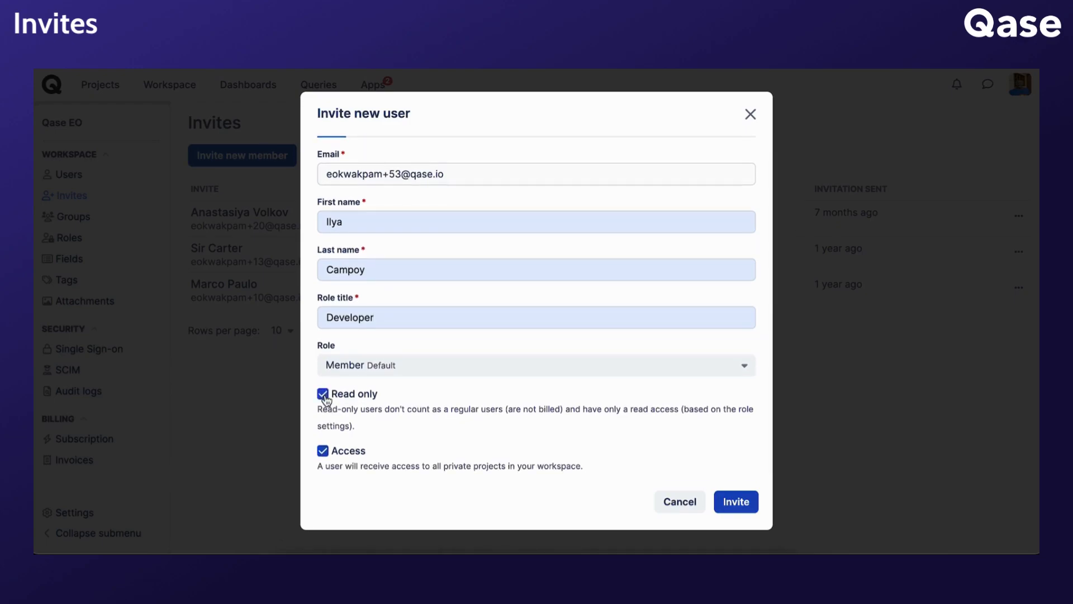
click(322, 393)
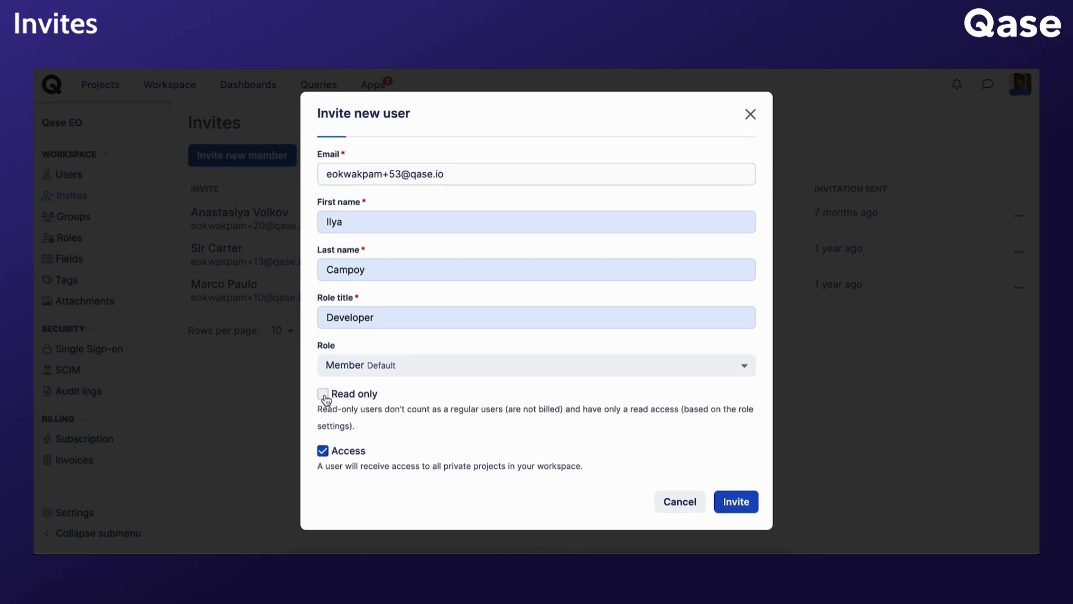
mouse_move(414, 407)
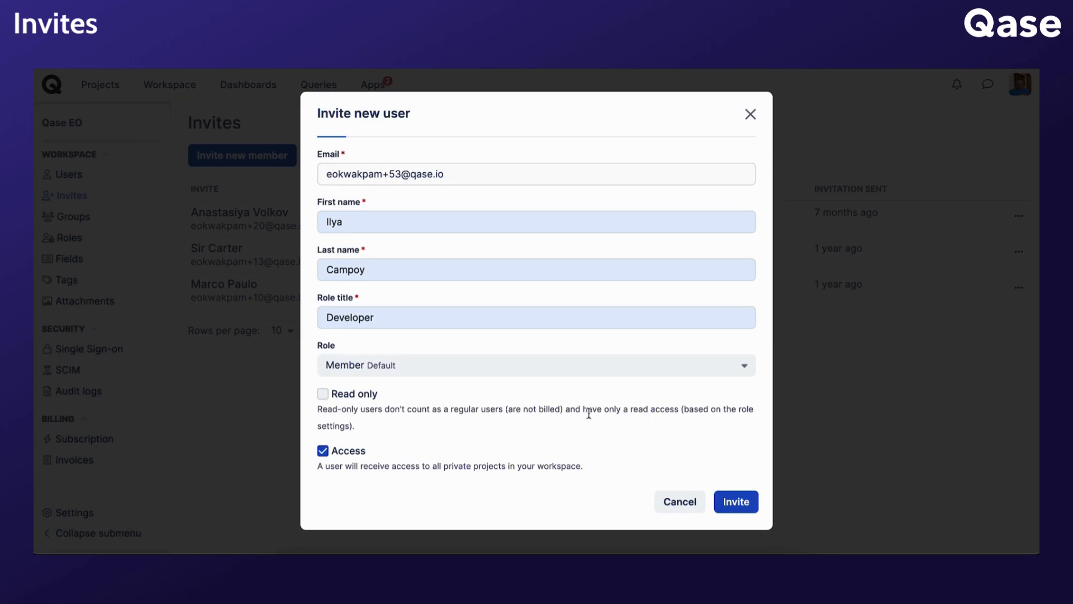
mouse_move(339, 426)
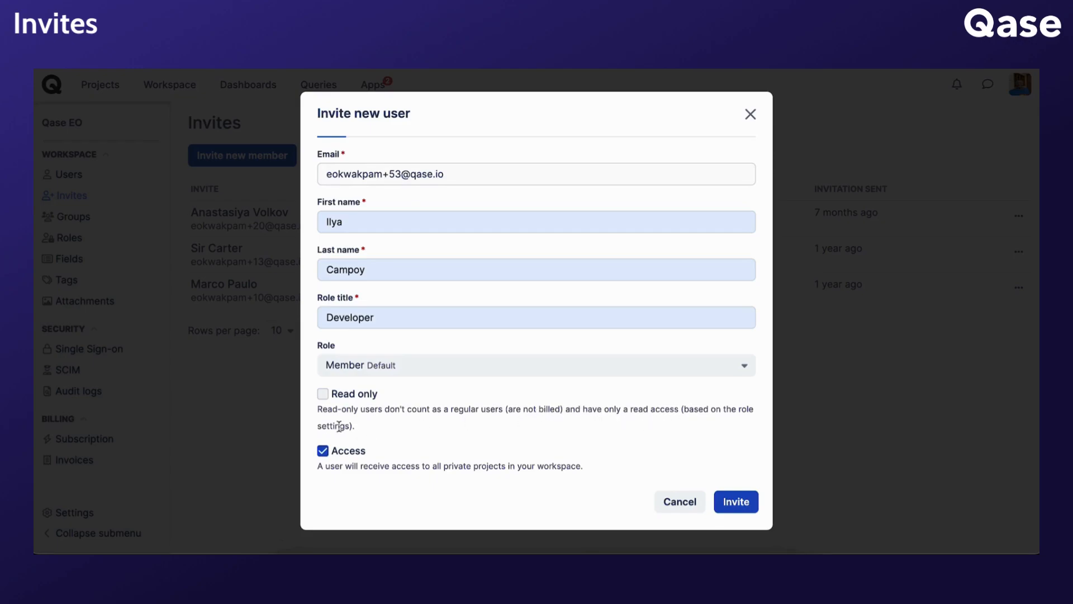
click(323, 450)
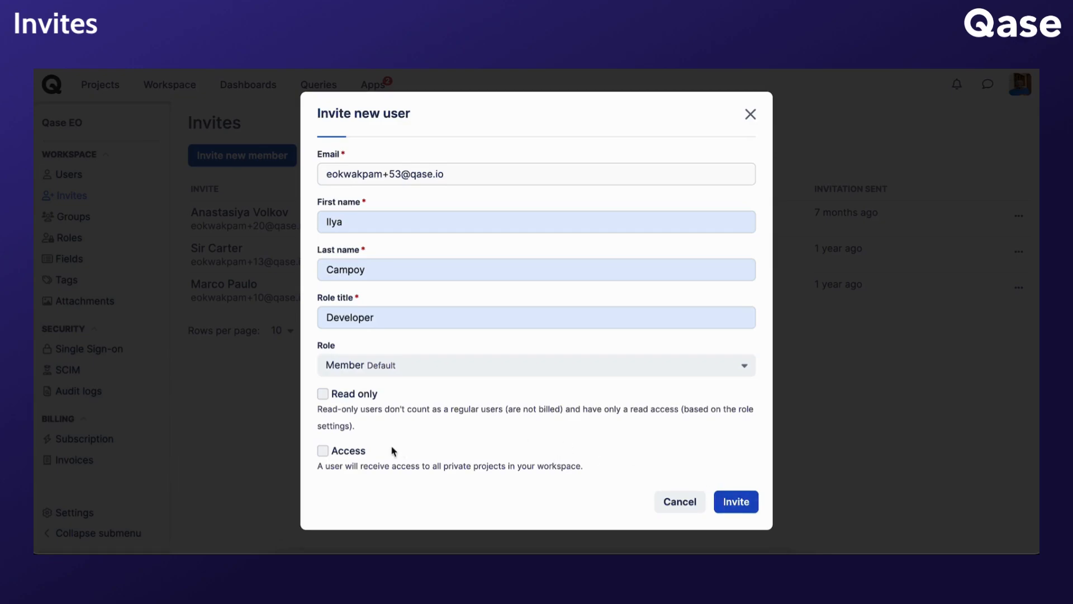
click(322, 451)
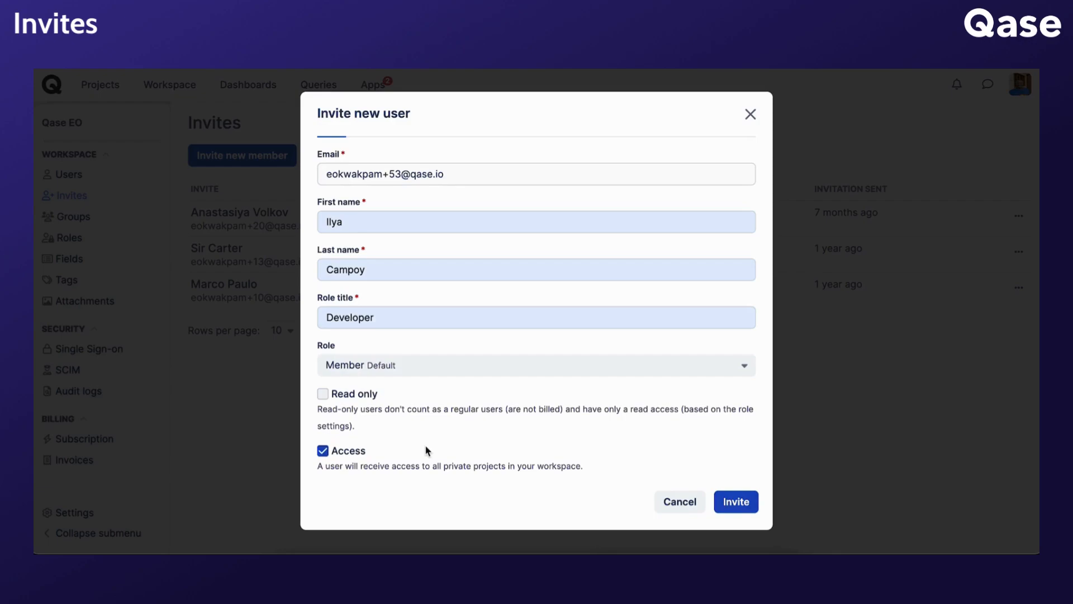
mouse_move(411, 457)
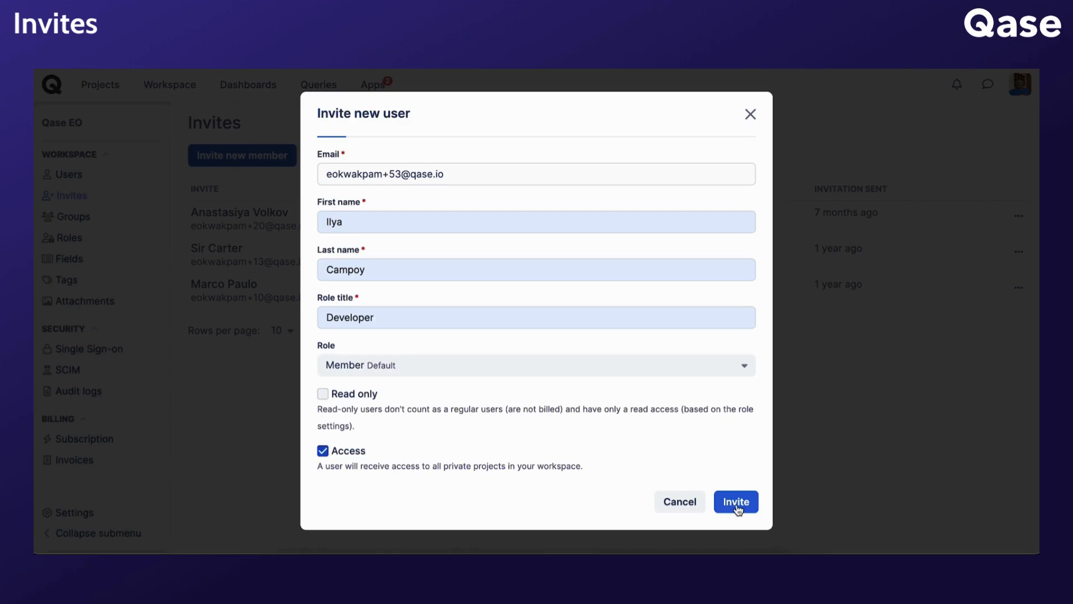
click(735, 501)
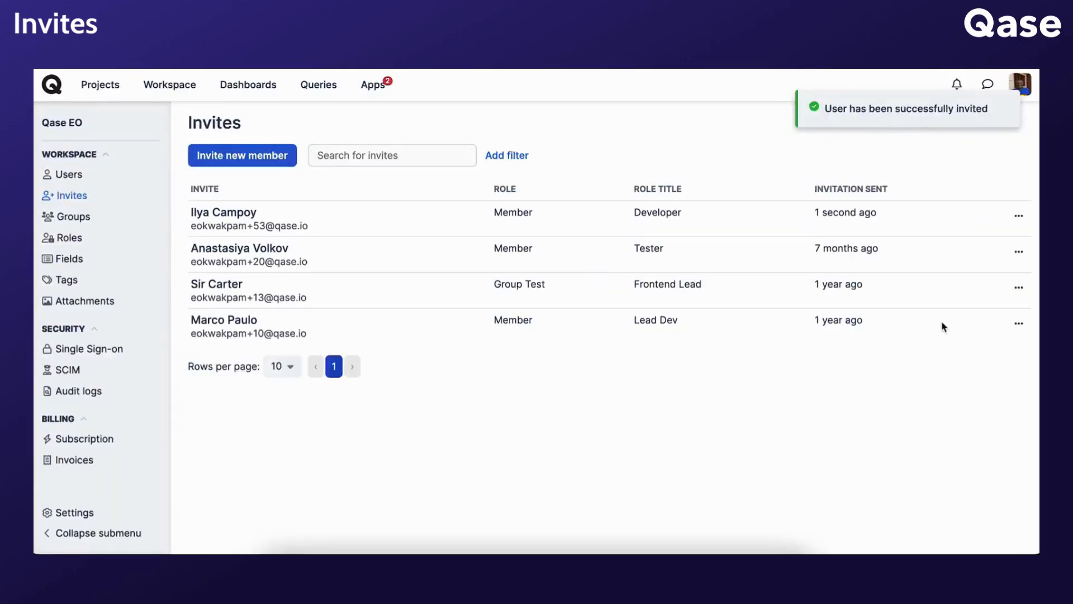
mouse_move(1019, 216)
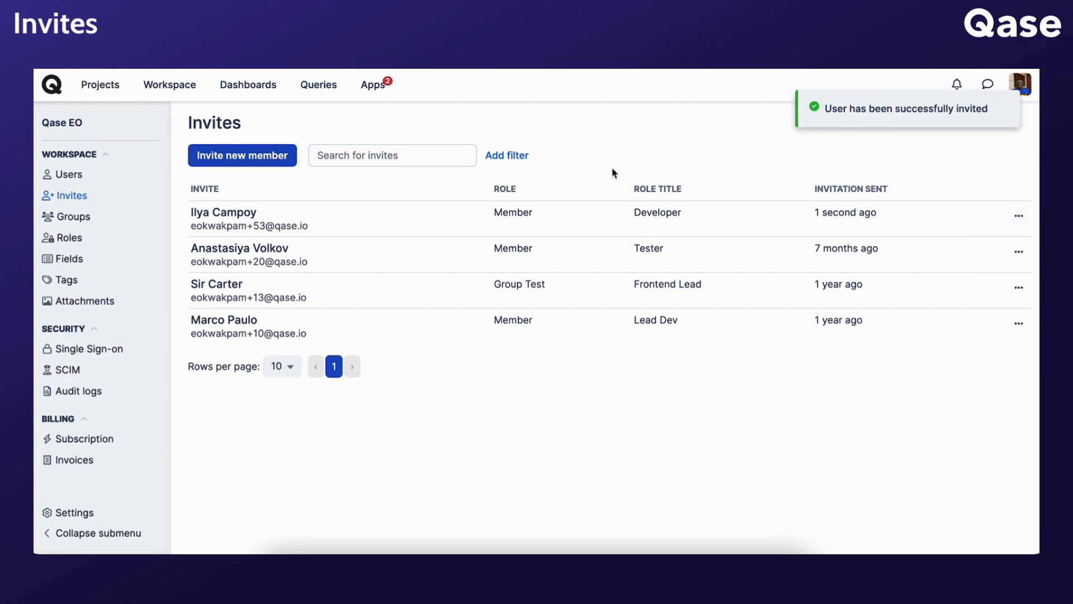
click(241, 155)
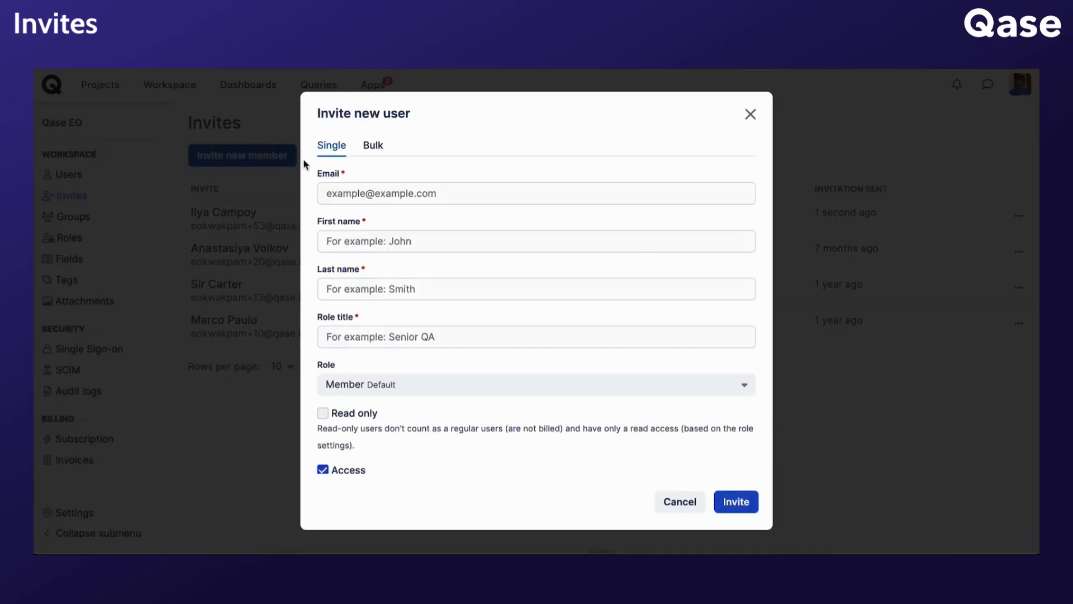
click(372, 145)
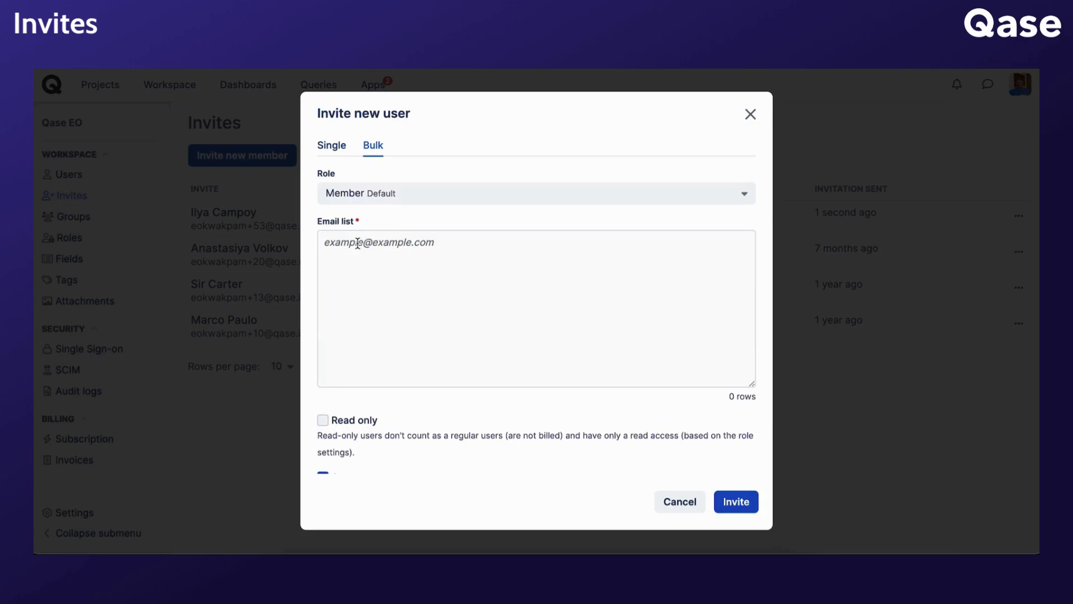
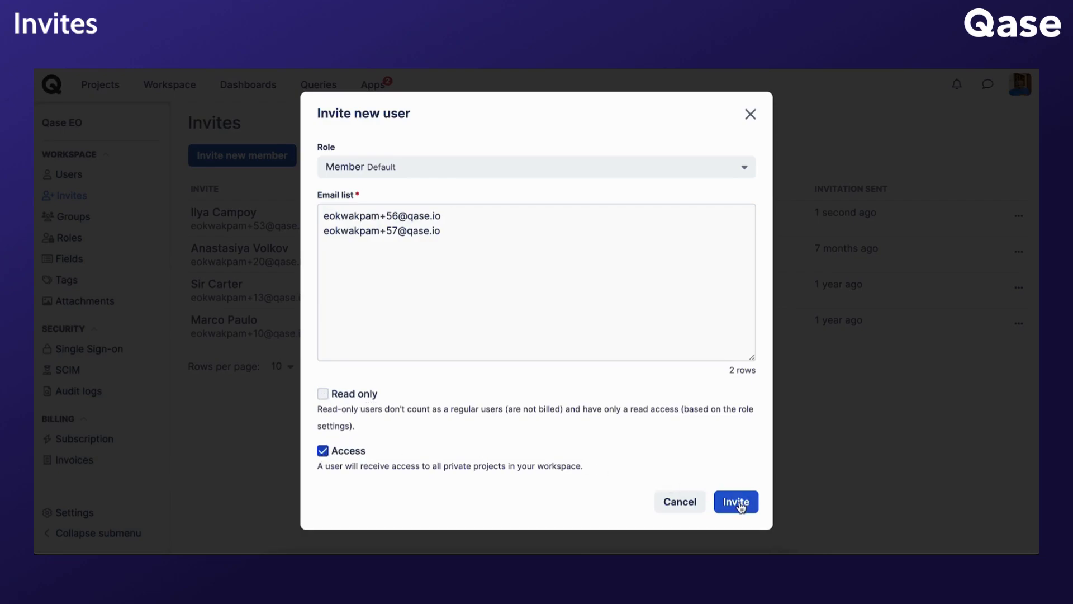
click(736, 501)
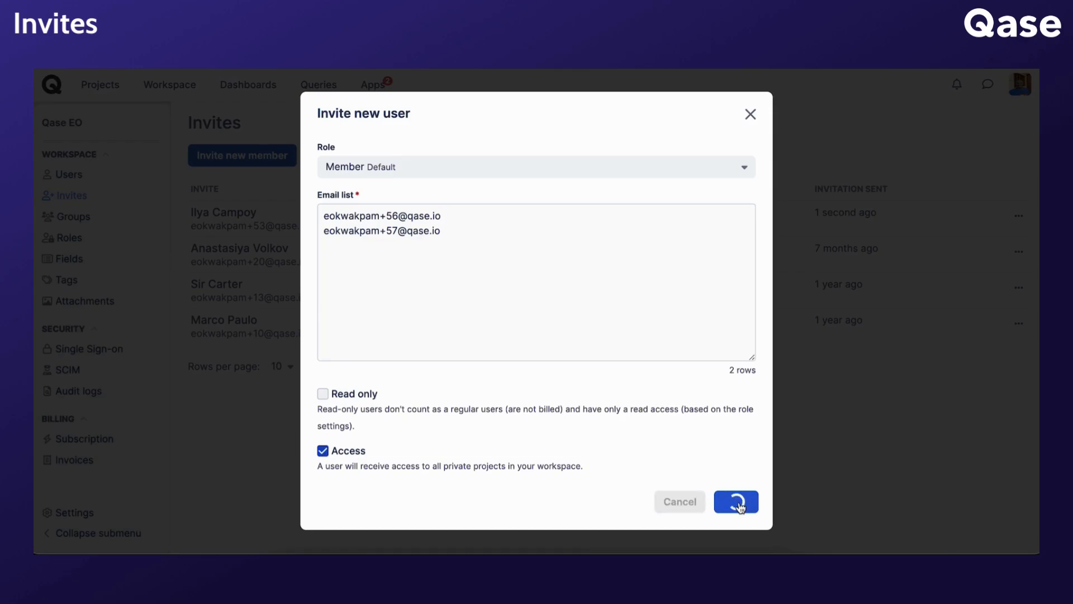
click(736, 501)
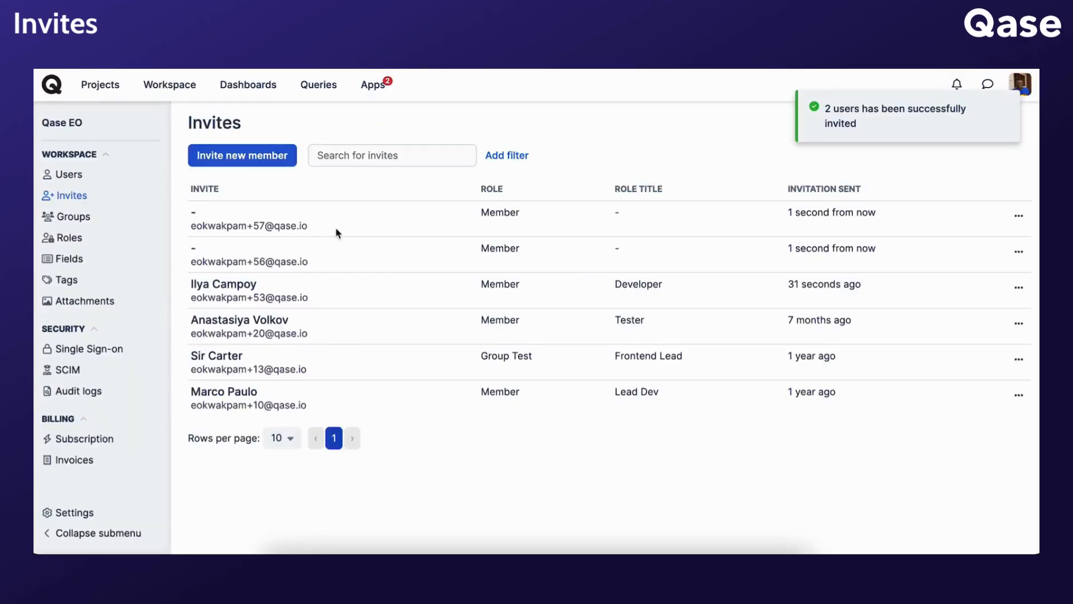
click(507, 155)
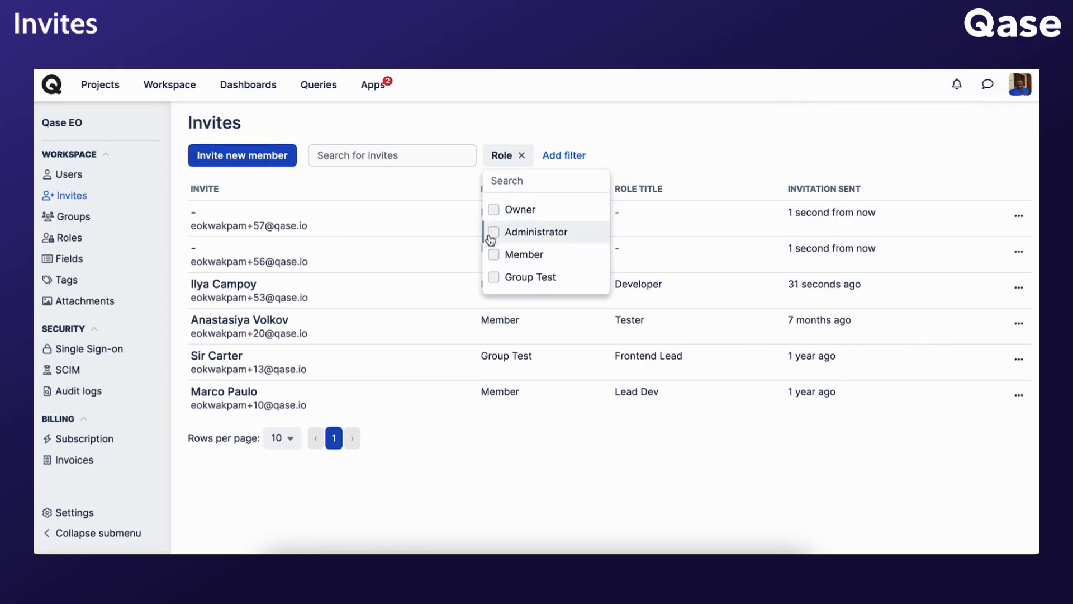
click(494, 253)
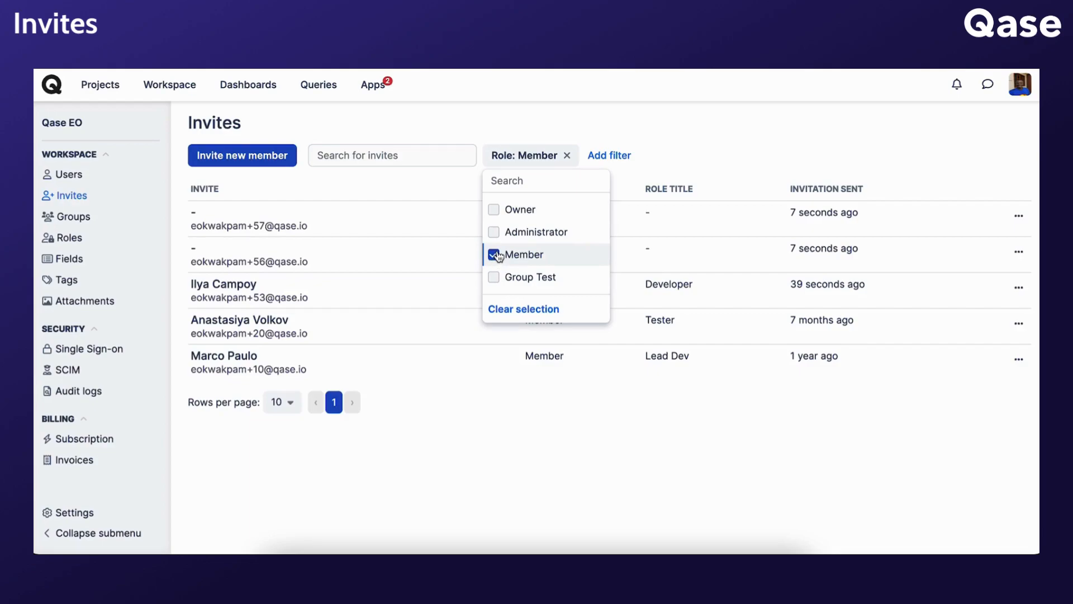
click(493, 254)
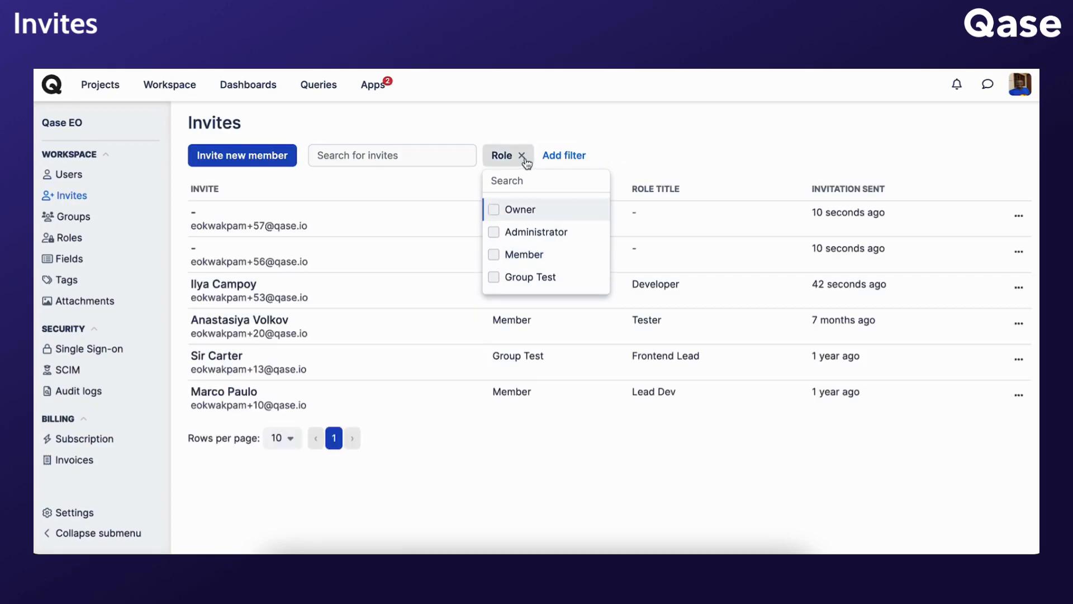
click(525, 155)
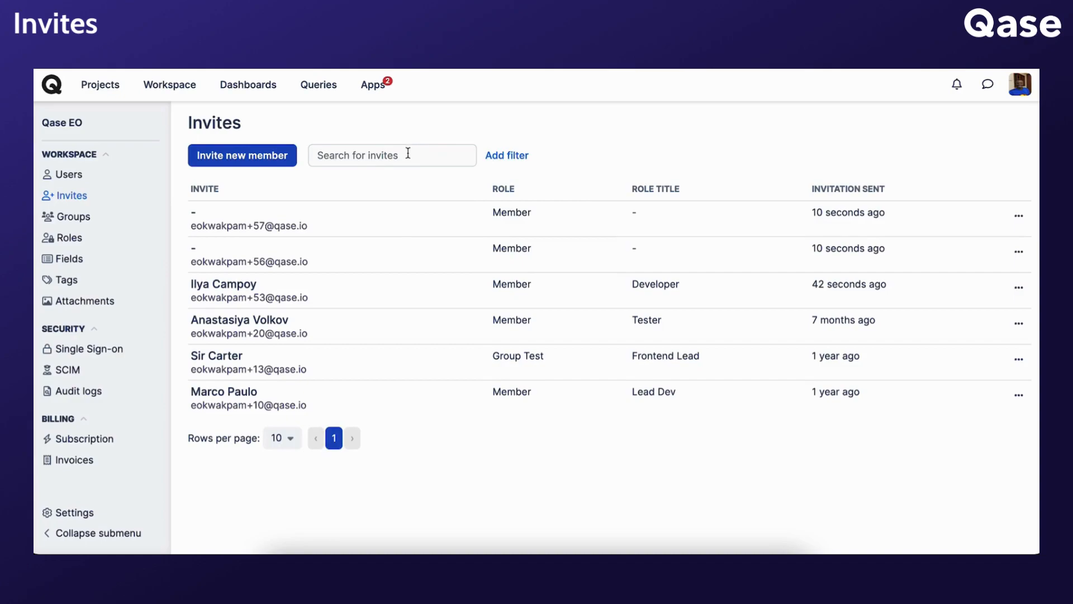
- Search the invites for Marco, then clear the search to show all invites
text(M)
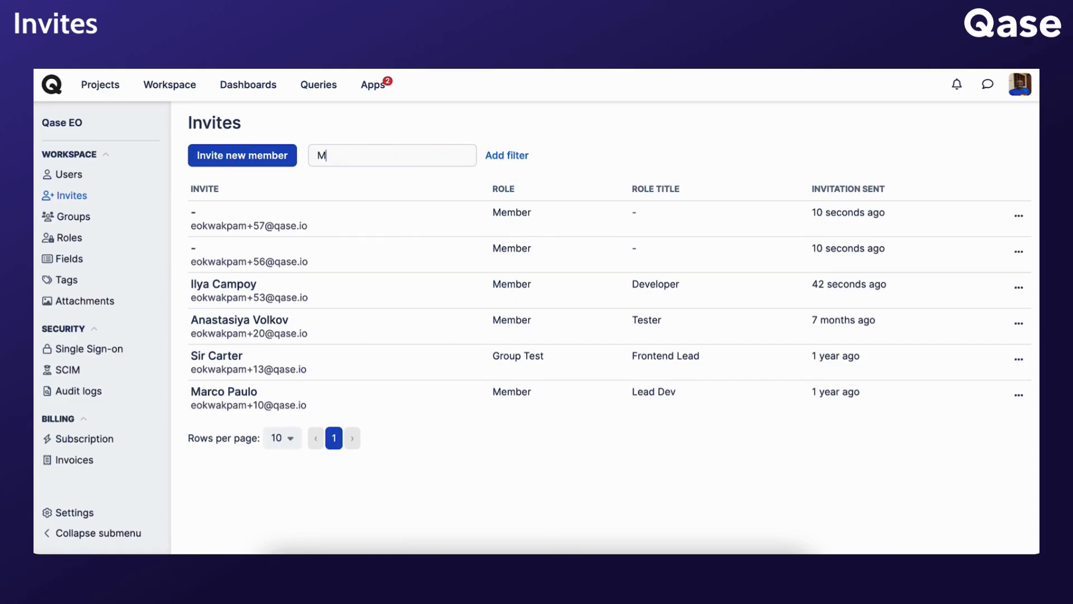
text(arco)
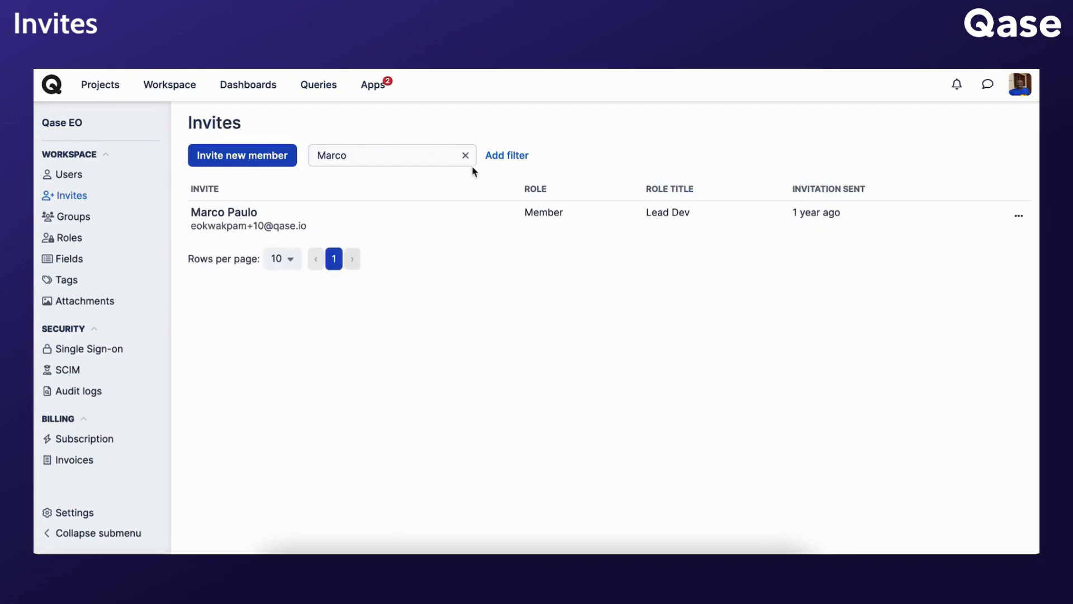
click(465, 156)
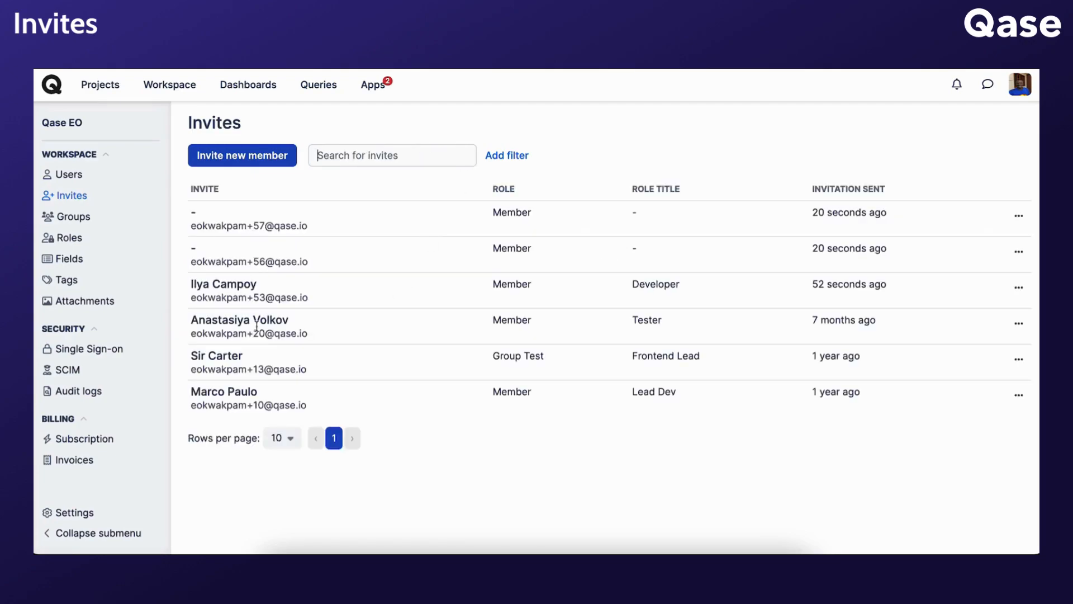
mouse_move(69, 175)
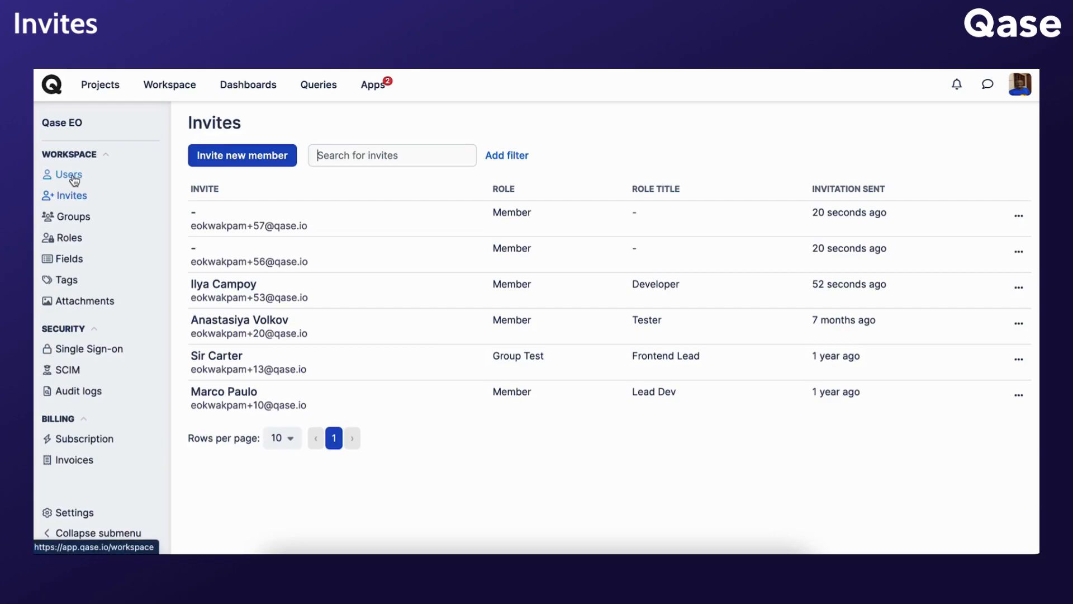
- Go to the workspace's Users list and bring up the support help messenger
click(68, 174)
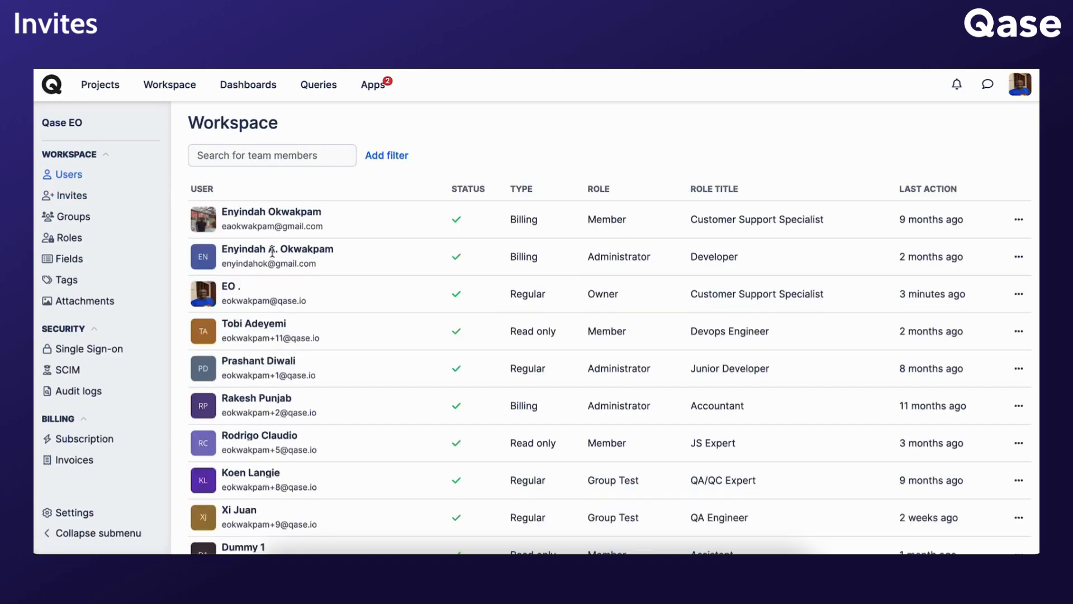
click(987, 83)
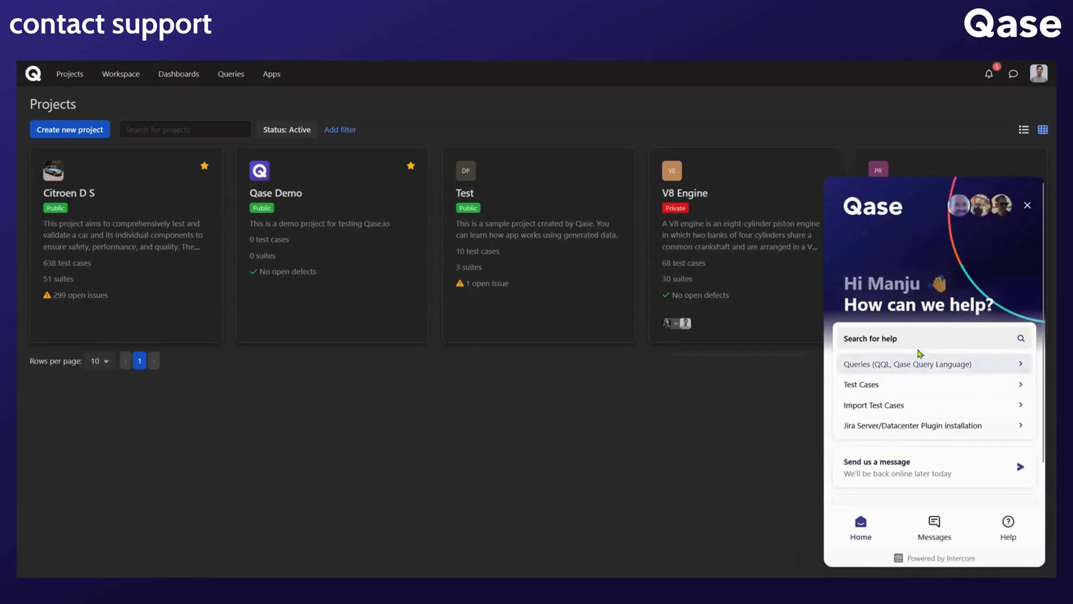
- Message Qase support with "Hi, I have a question!"
click(1007, 527)
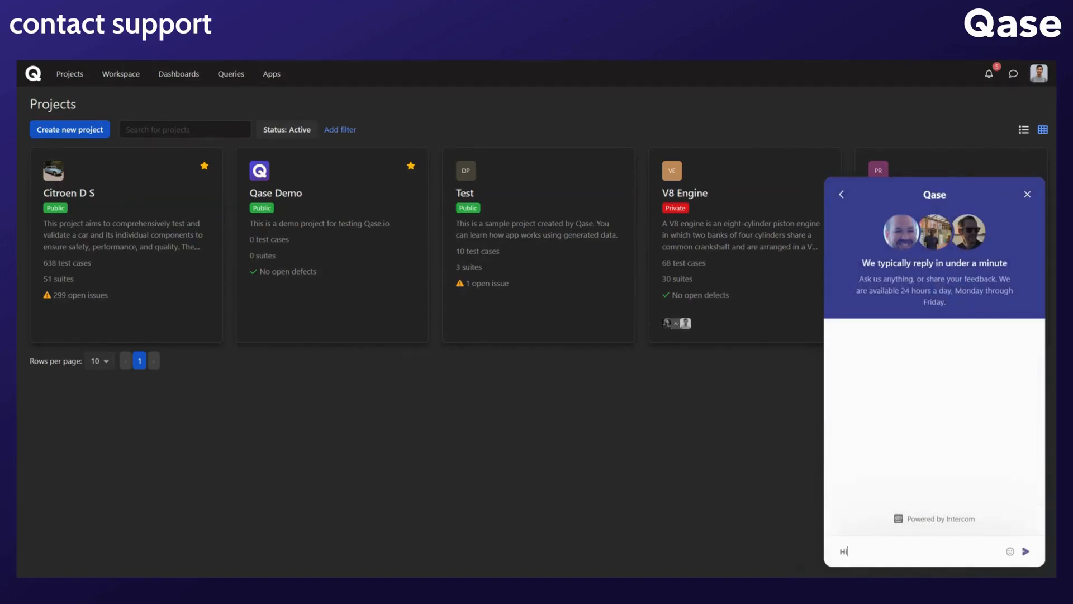
text(, I have a question!)
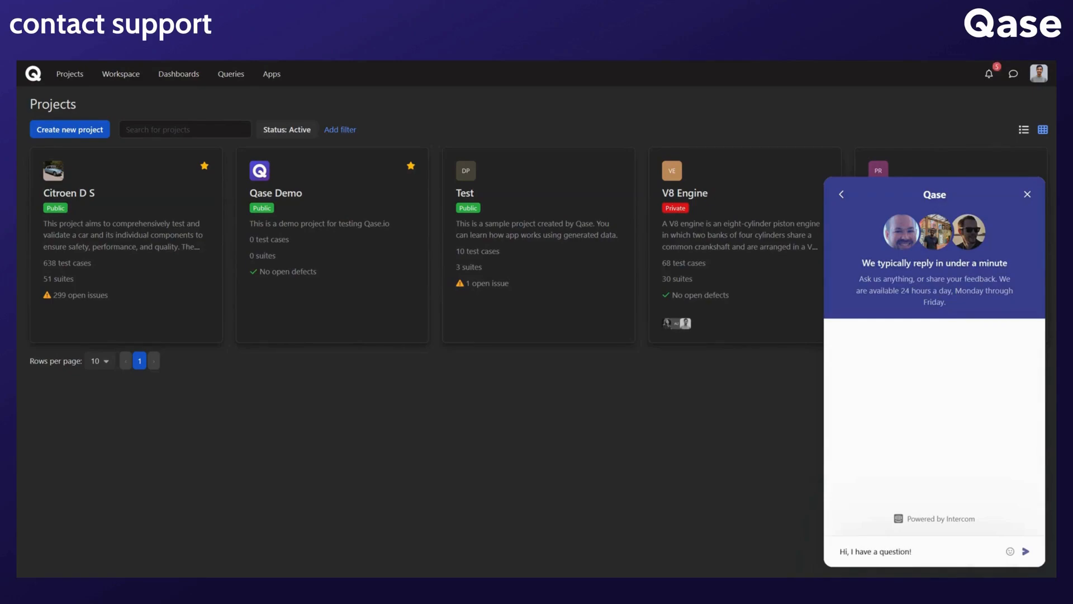
click(1027, 552)
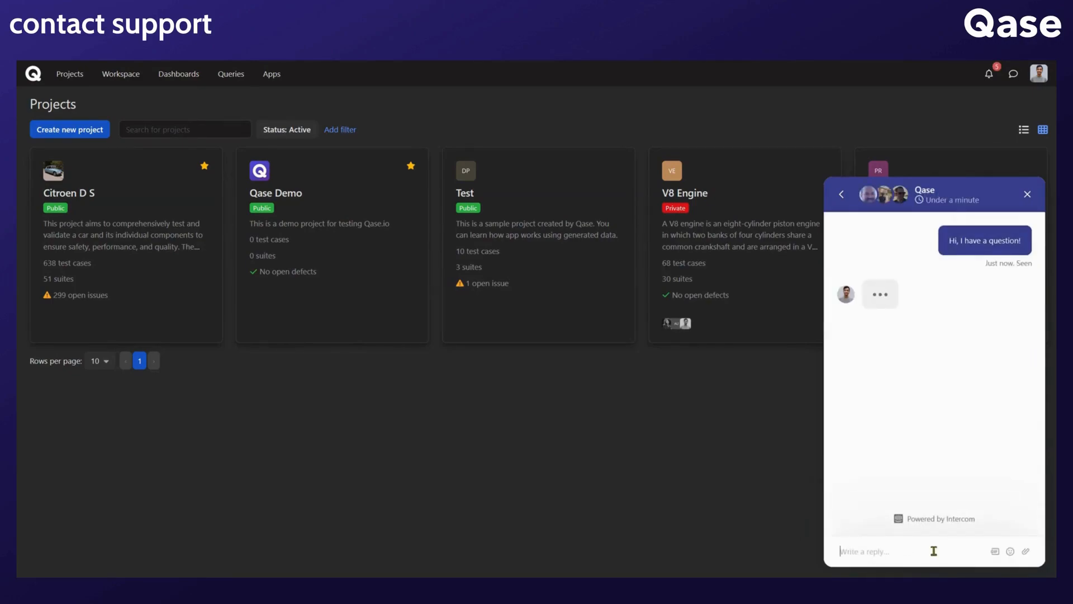